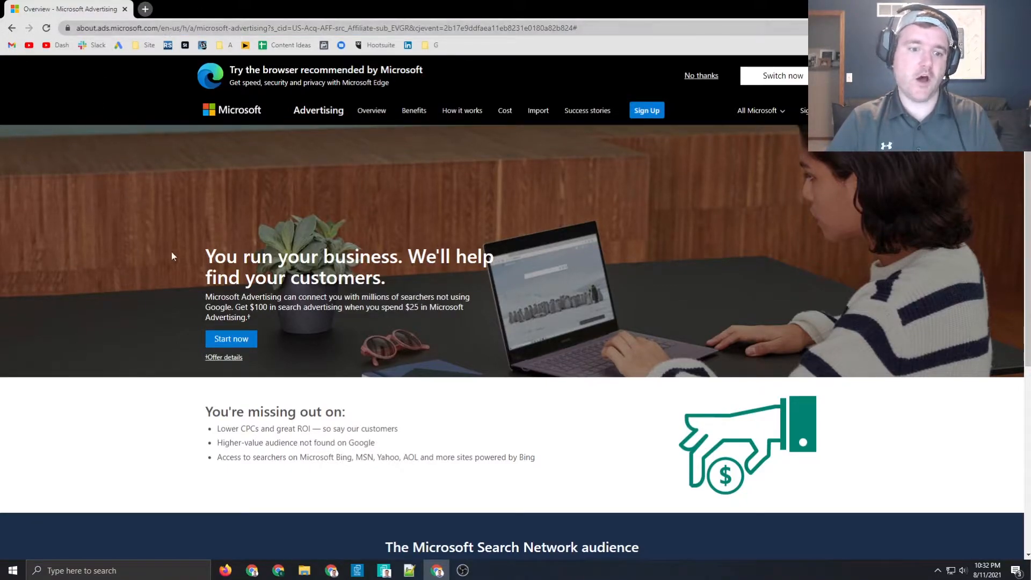
mouse_move(129, 288)
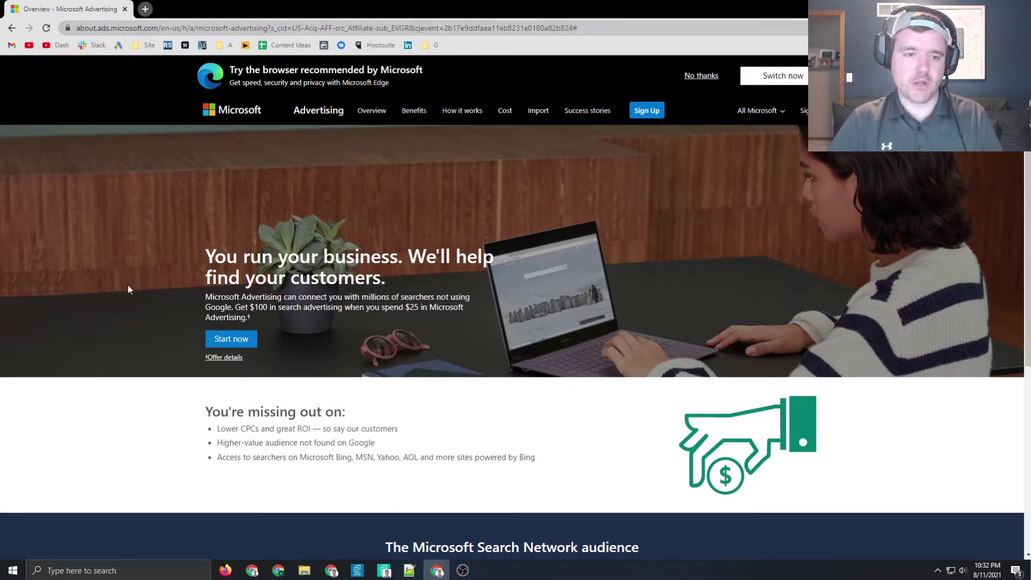
mouse_move(139, 91)
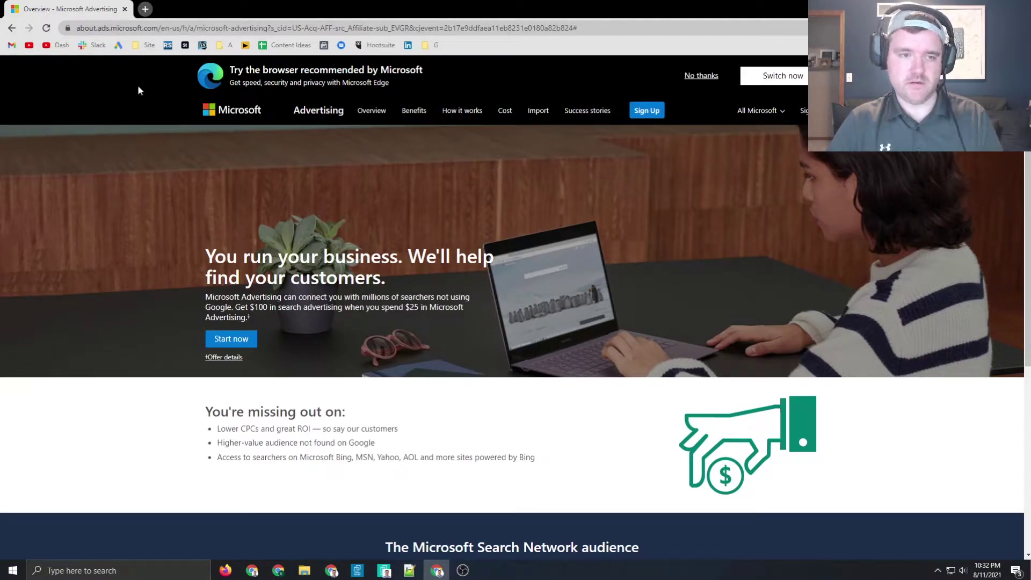
mouse_move(212, 242)
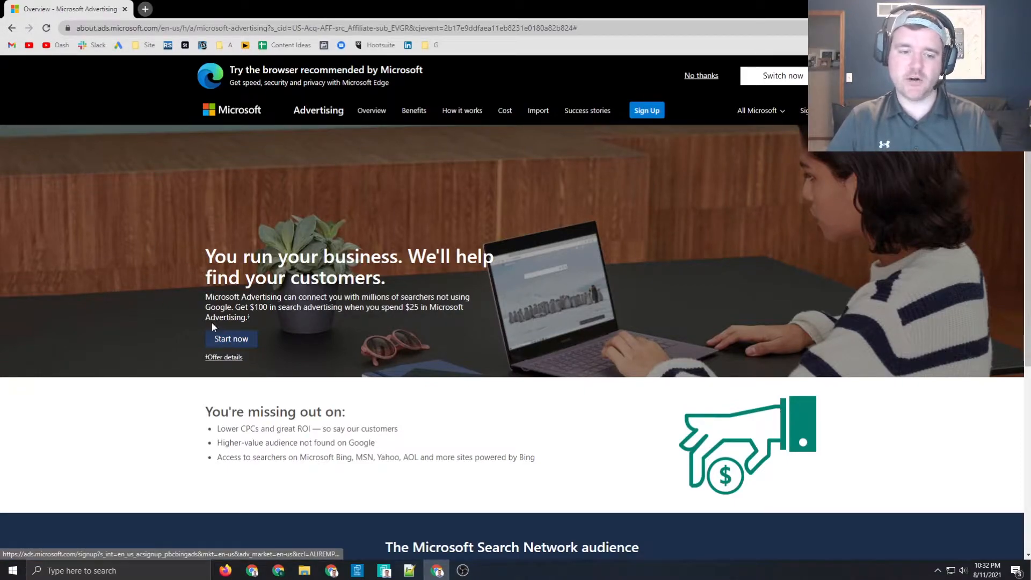
mouse_move(157, 285)
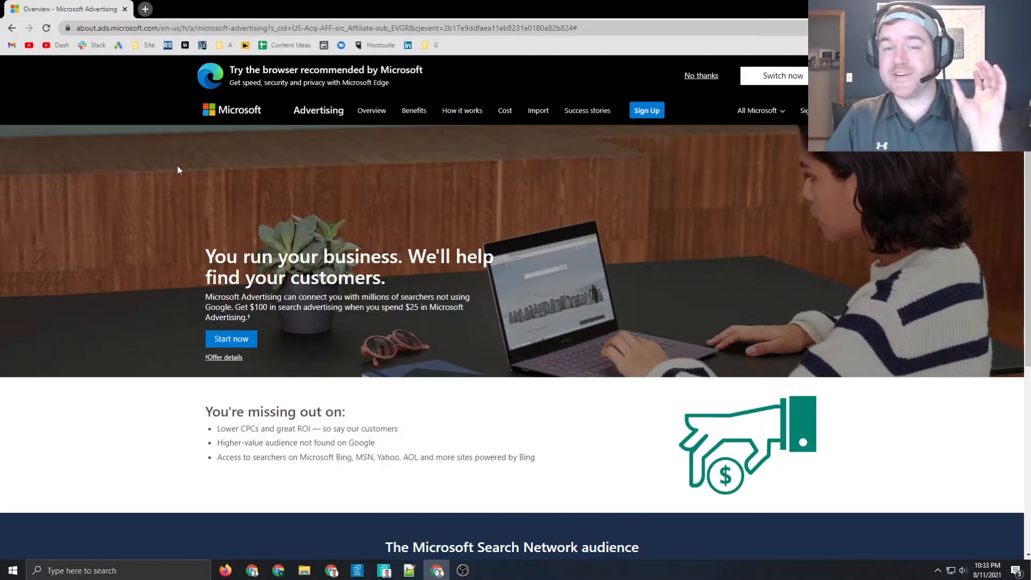
left_click(231, 339)
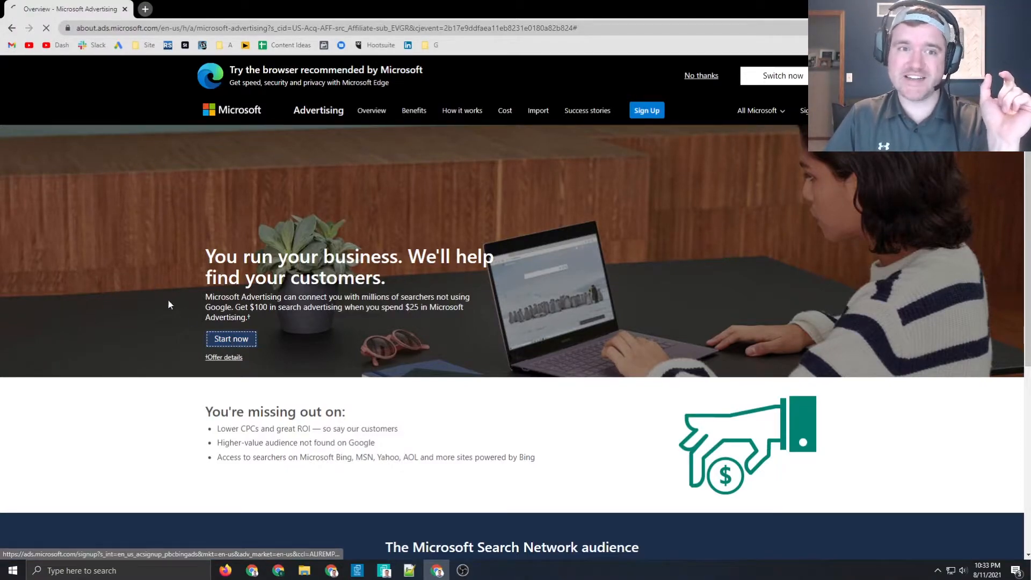
left_click(231, 339)
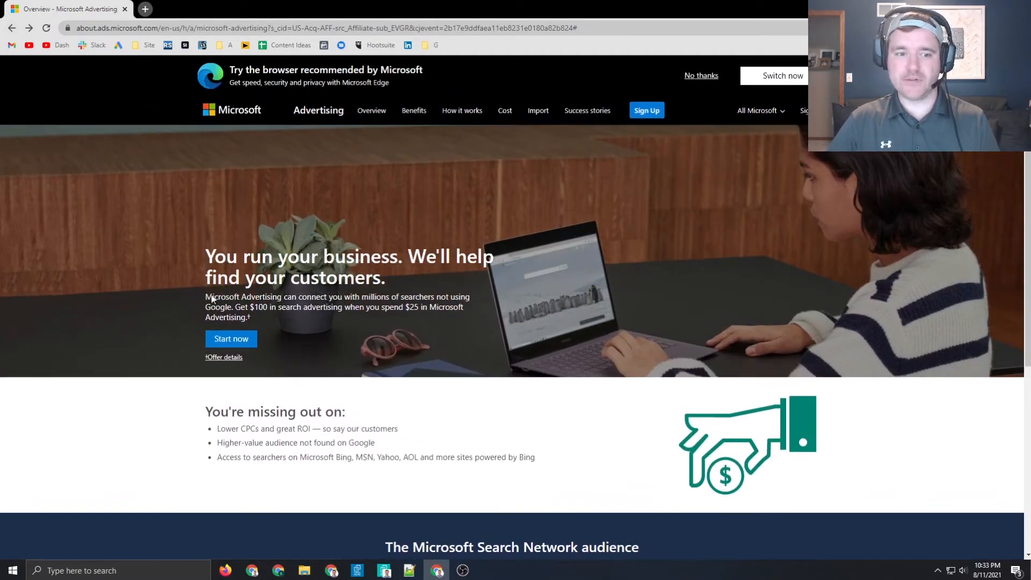
mouse_move(121, 262)
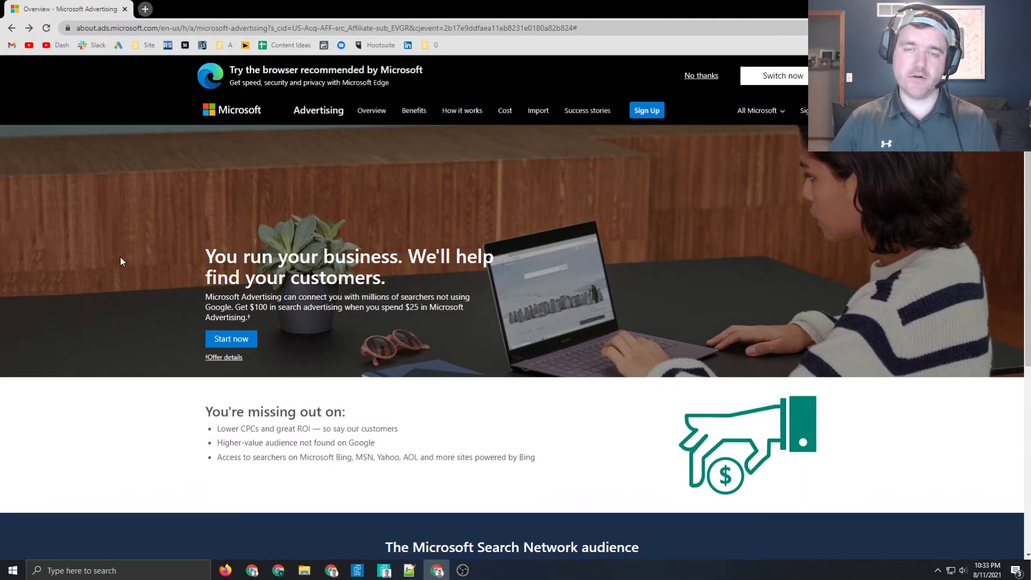